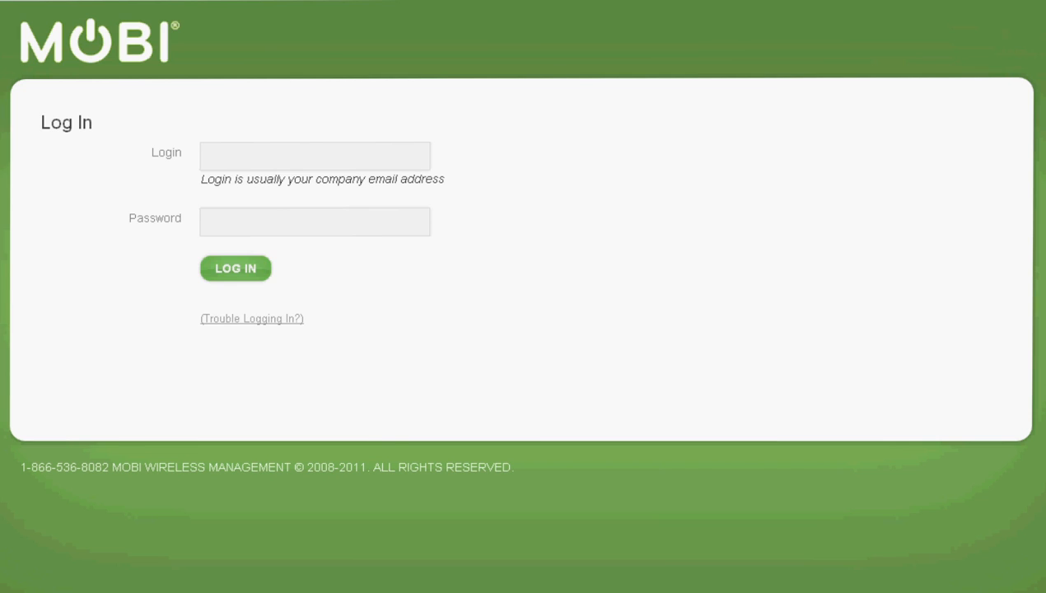
mouse_move(197, 318)
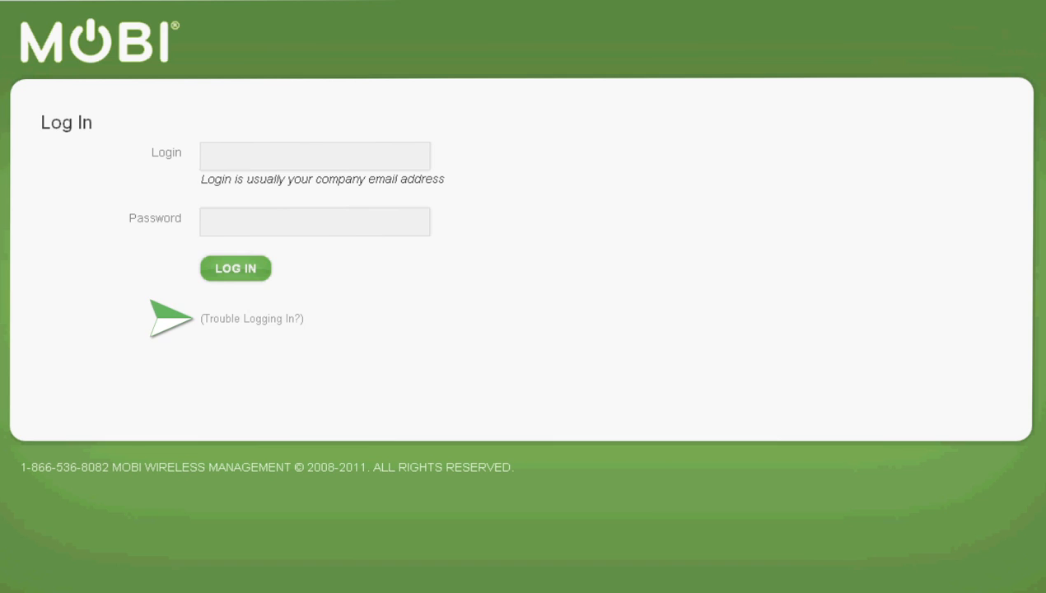
Step: Register as a new Mobi user from login help with the company email
click(251, 319)
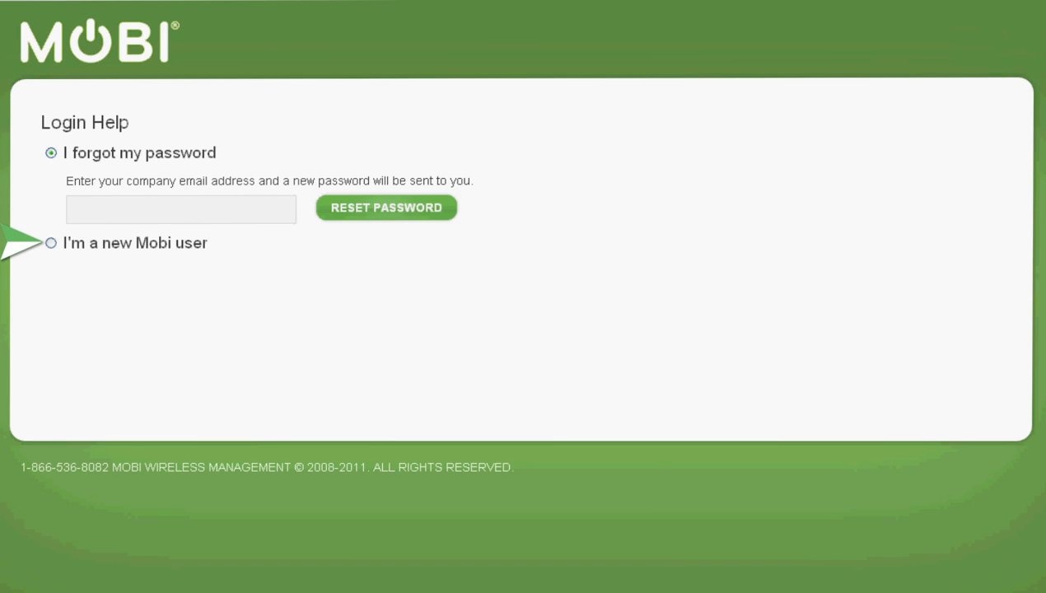
click(50, 242)
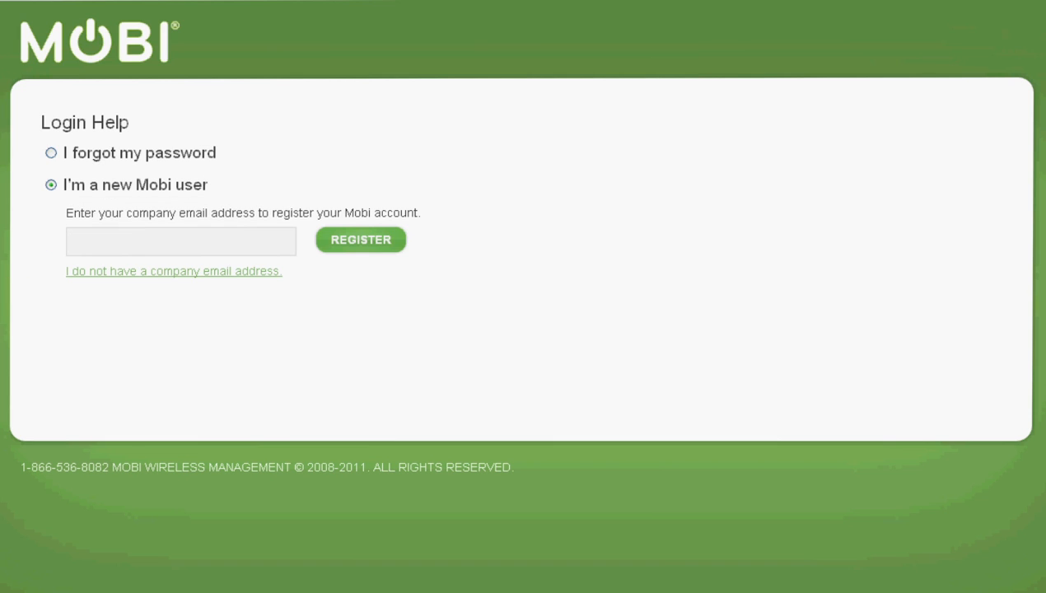
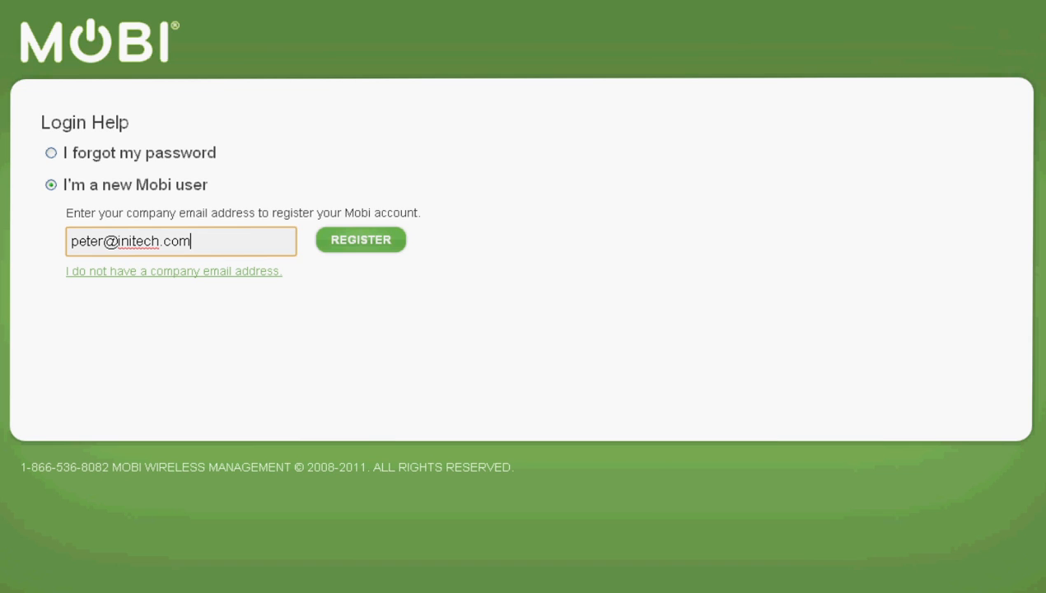
click(360, 239)
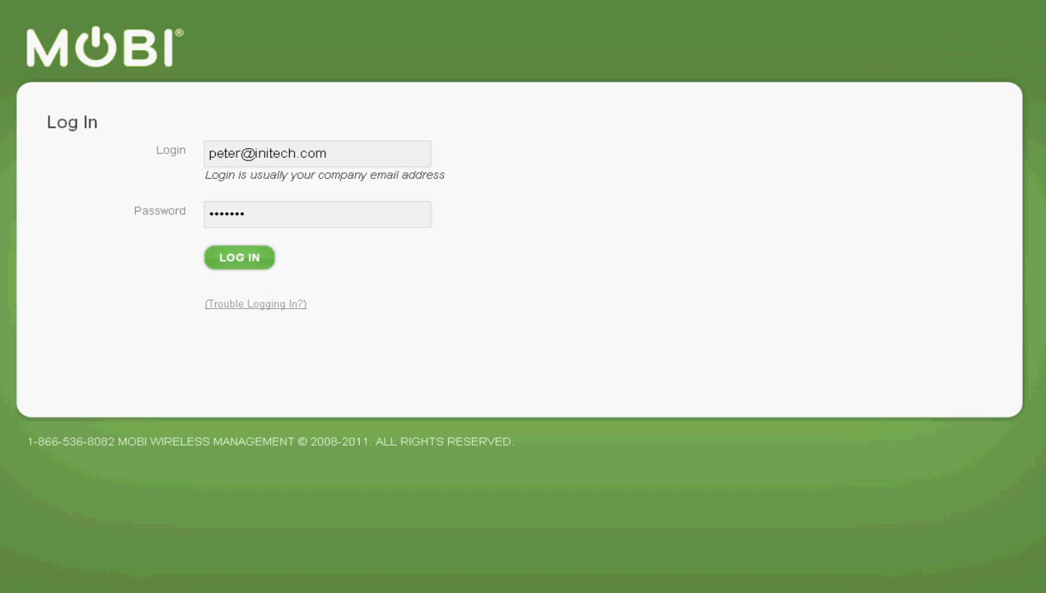
Step: Log in with the filled credentials to reach the dashboard
click(239, 257)
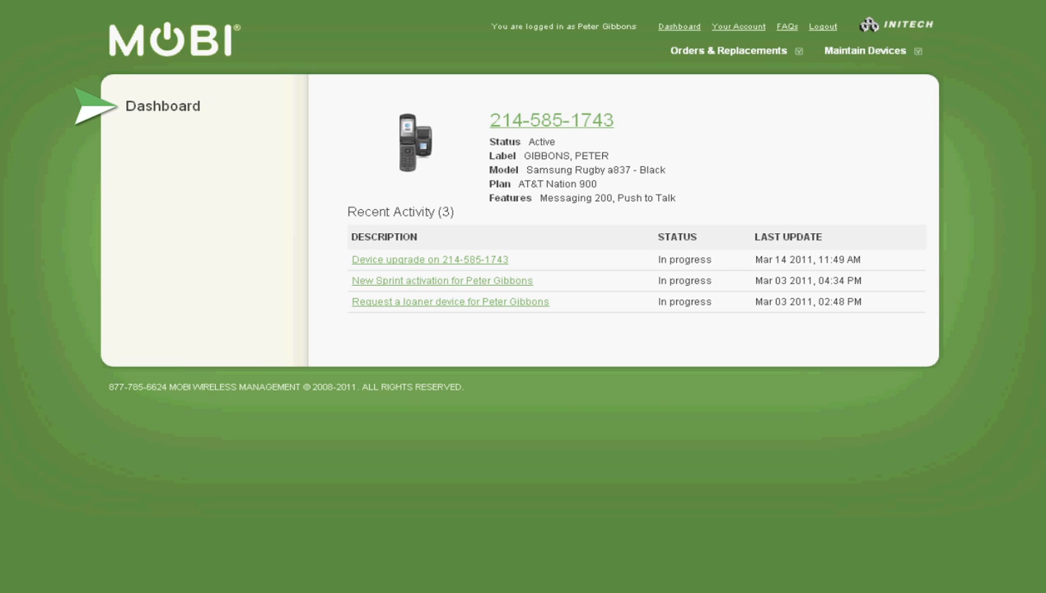
mouse_move(643, 50)
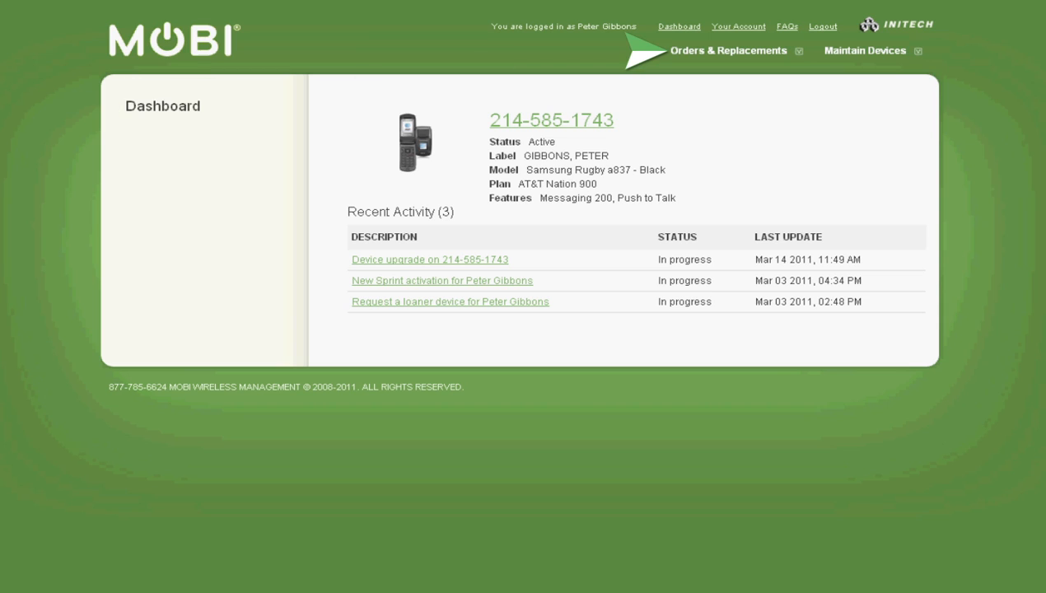
Step: Browse the Orders & Replacements and Maintain Devices menus, returning to Orders & Replacements
click(730, 50)
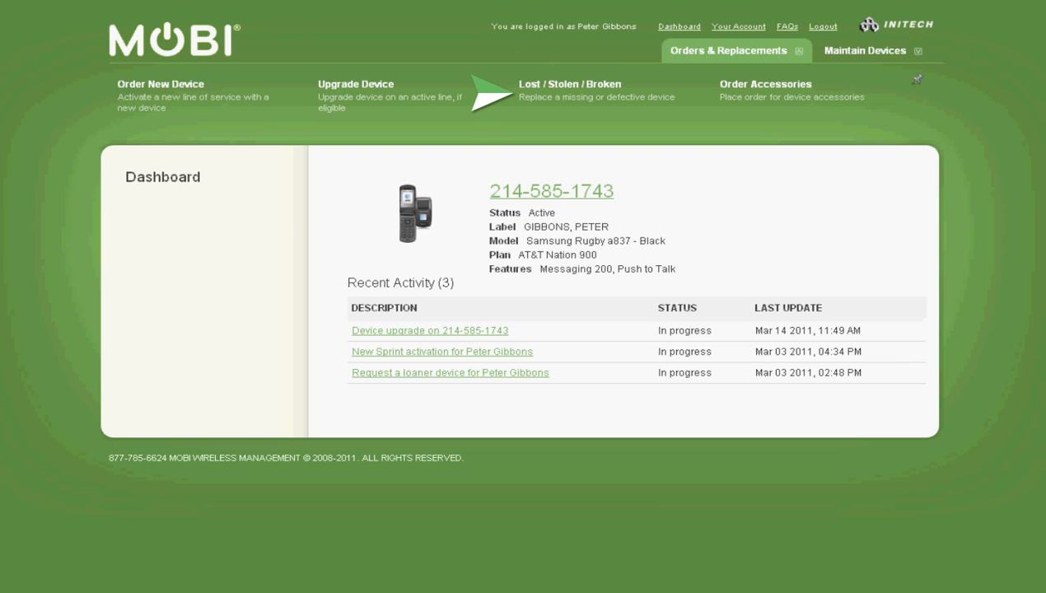
mouse_move(569, 83)
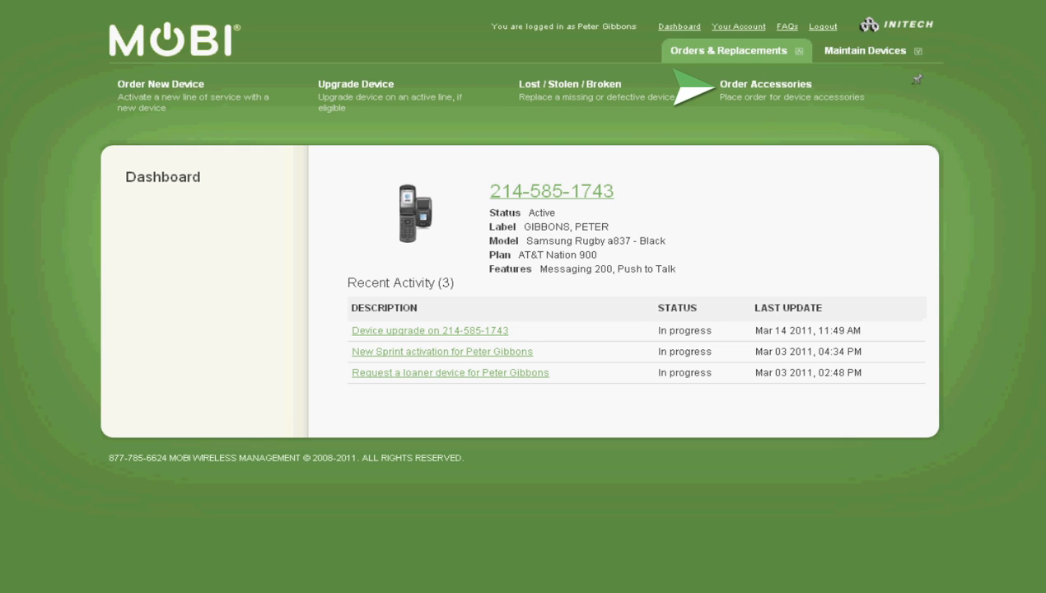
click(865, 50)
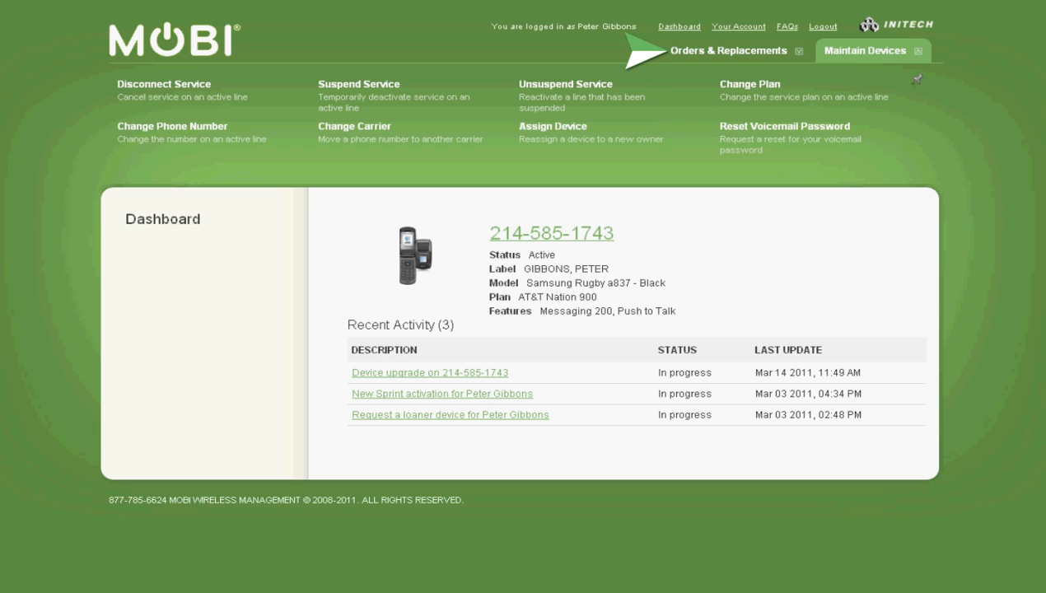
click(728, 50)
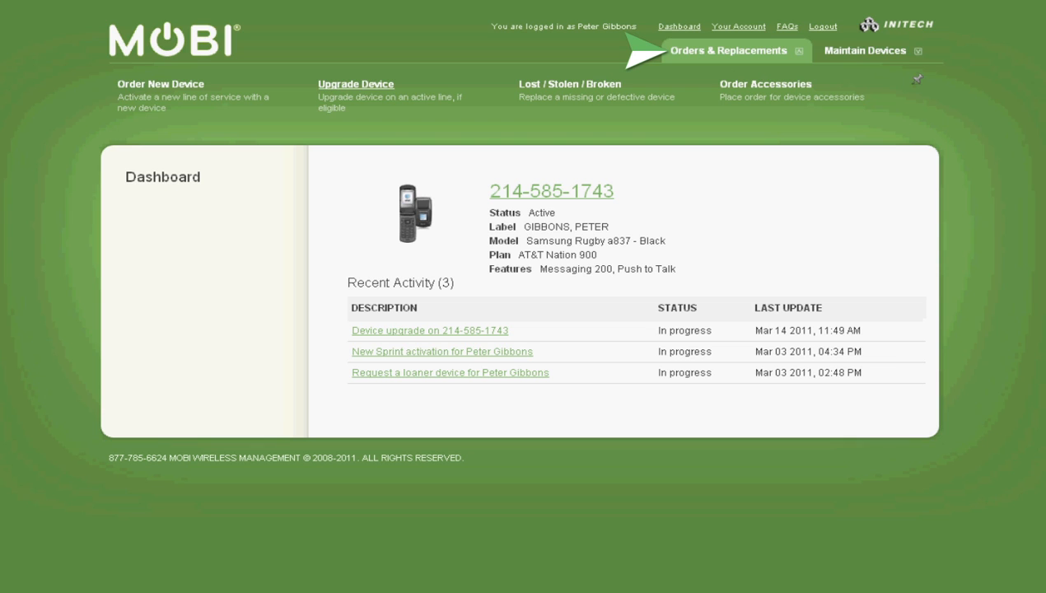
click(355, 84)
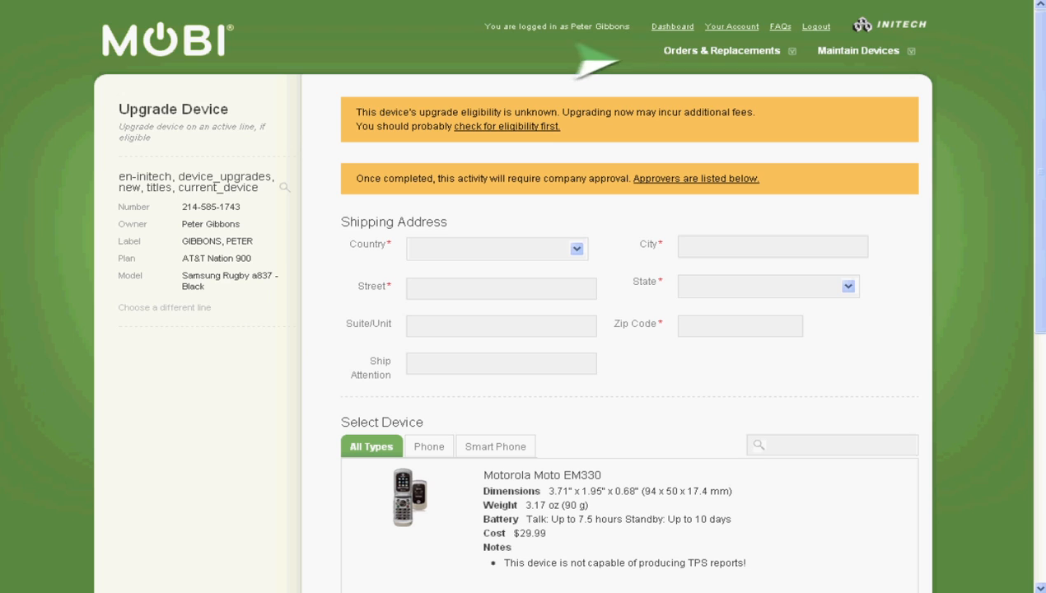
mouse_move(313, 115)
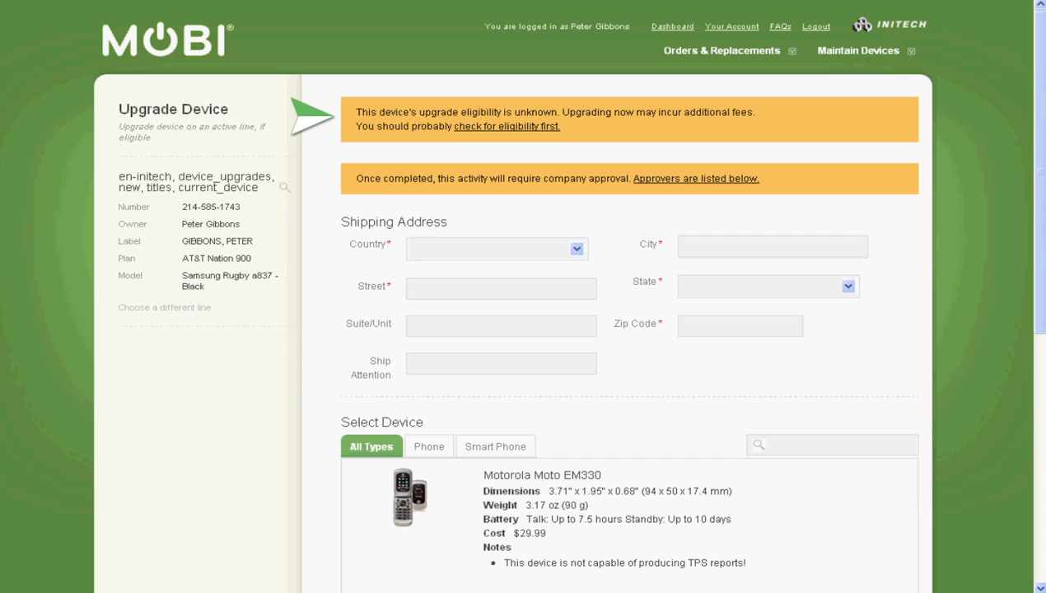
mouse_move(507, 126)
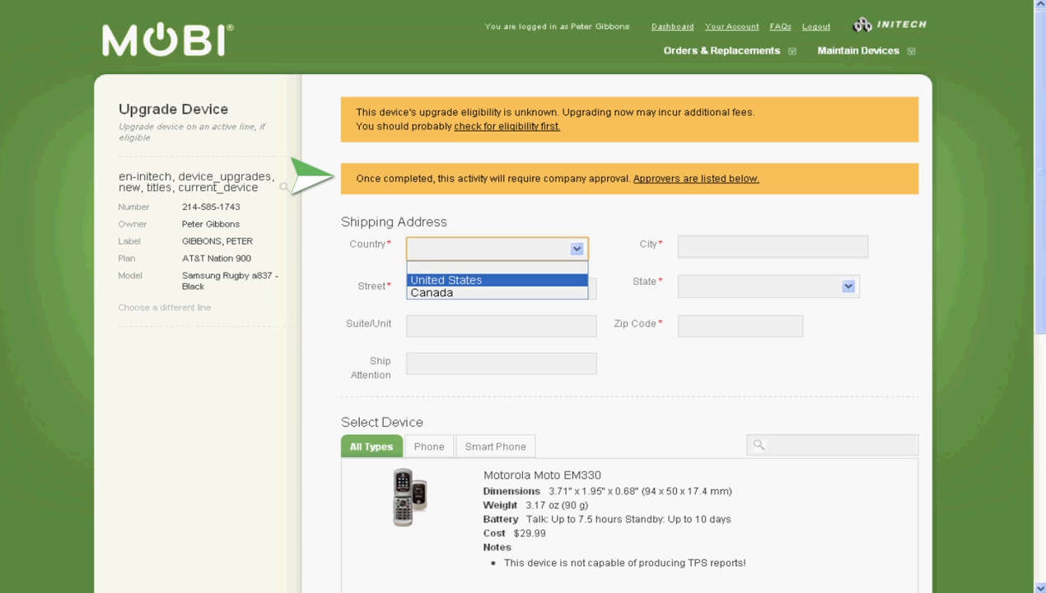
click(446, 279)
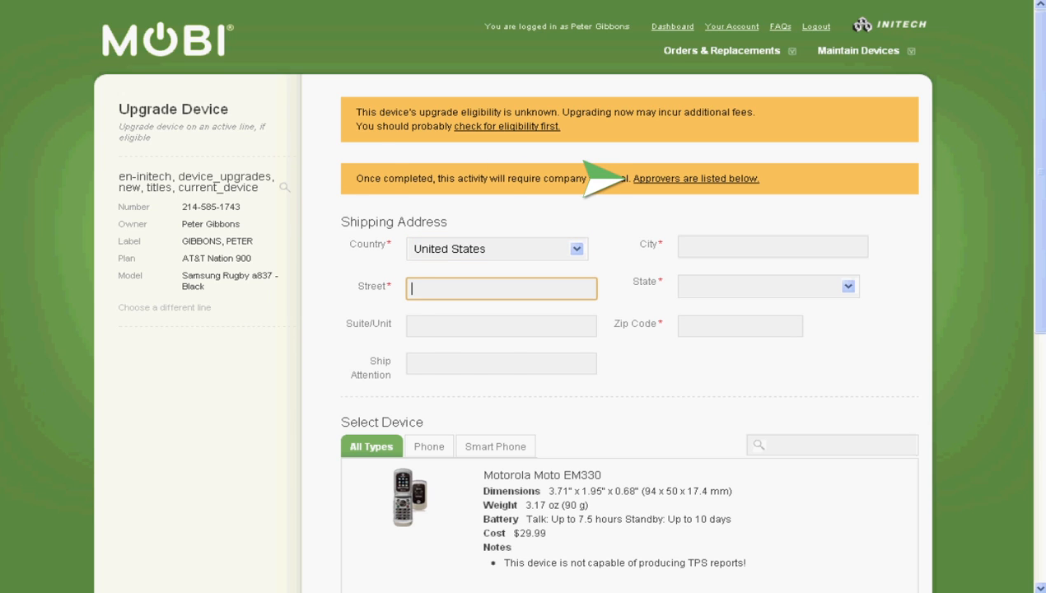
text(6100)
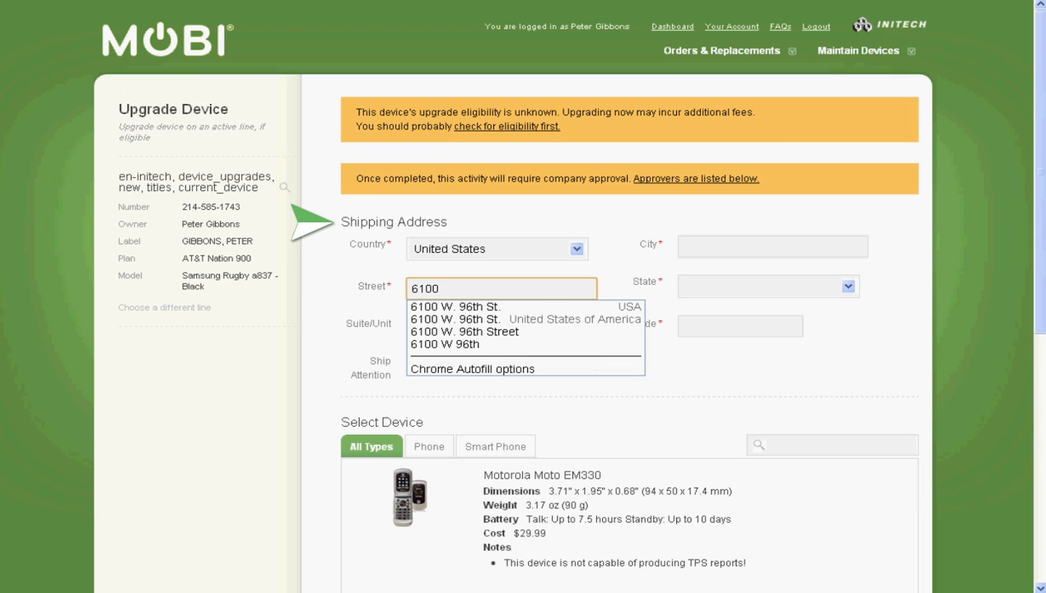
click(455, 307)
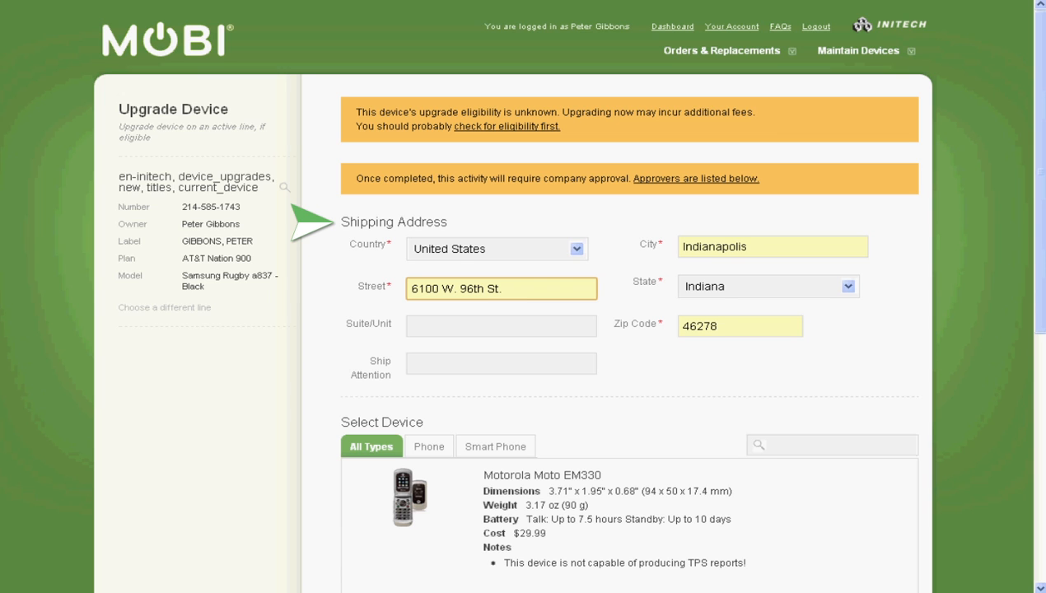
Step: Enter quantity 1 for the Micro USB Travel Charger and scroll to Submit
scroll(down, 3)
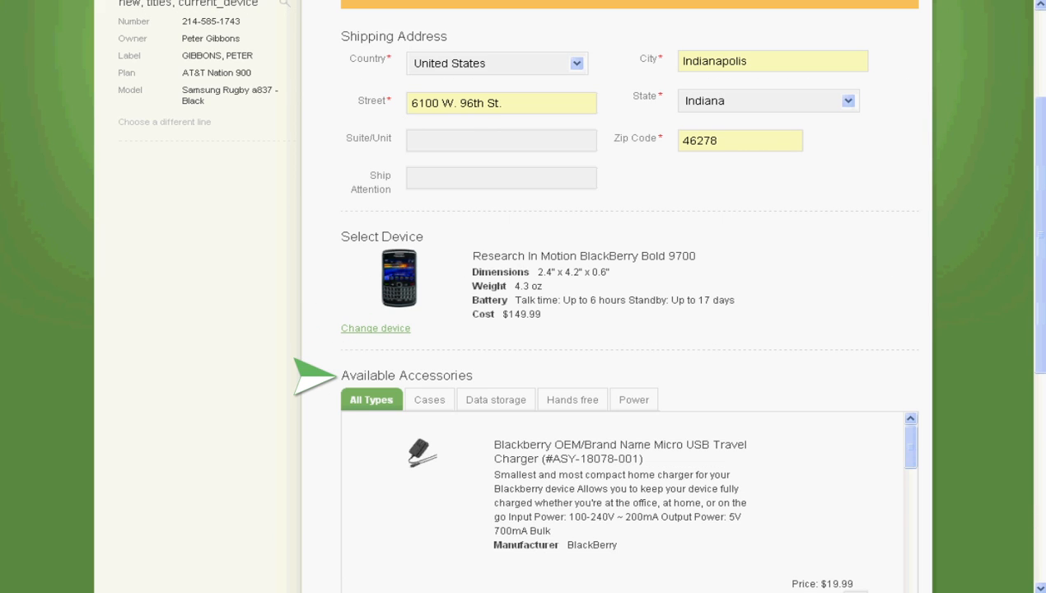
scroll(down, 3)
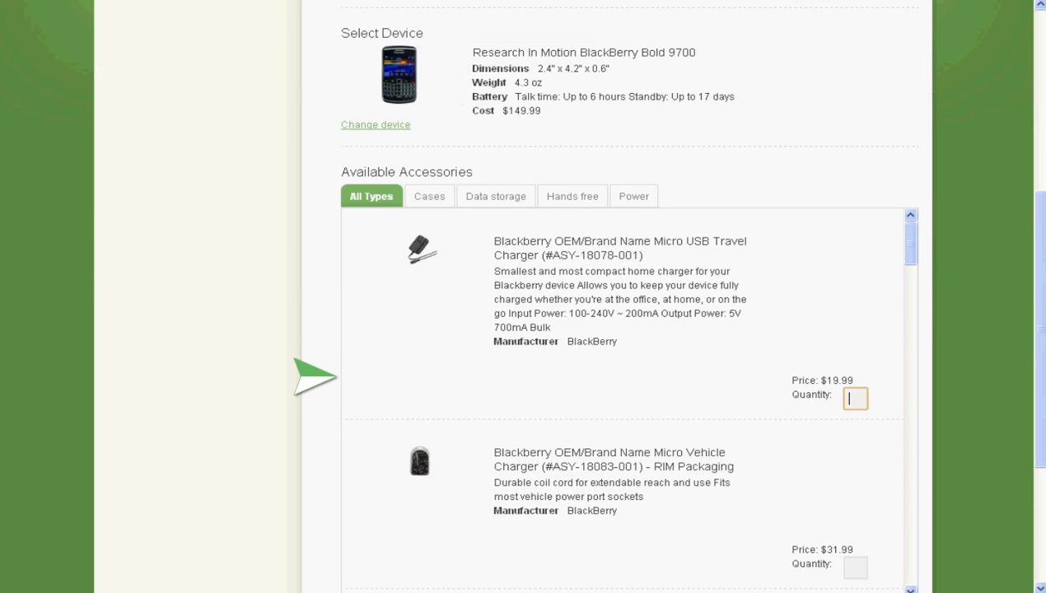
text(1)
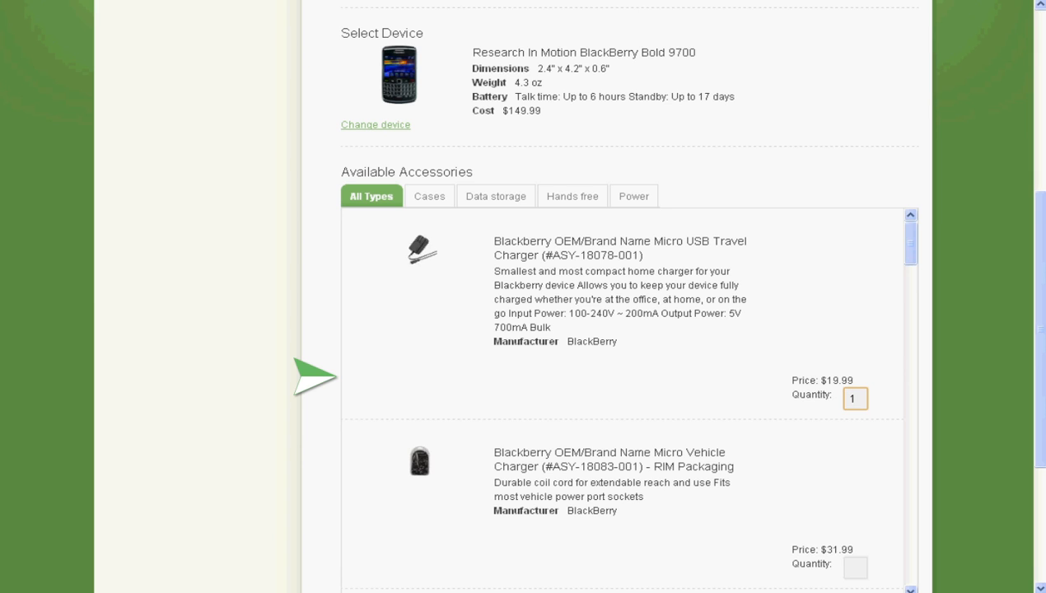
scroll(down, 3)
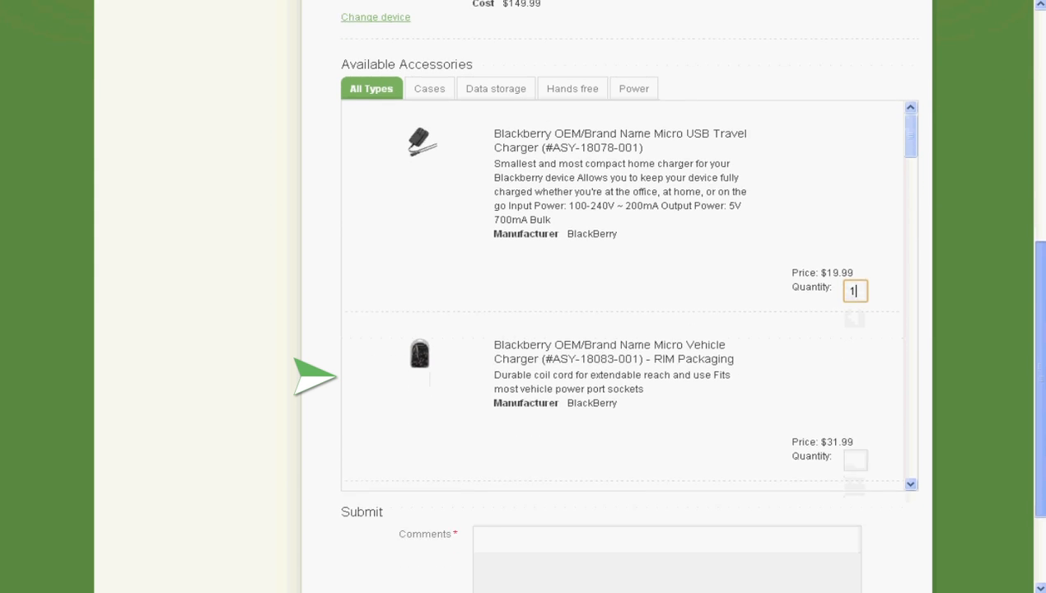
scroll(down, 3)
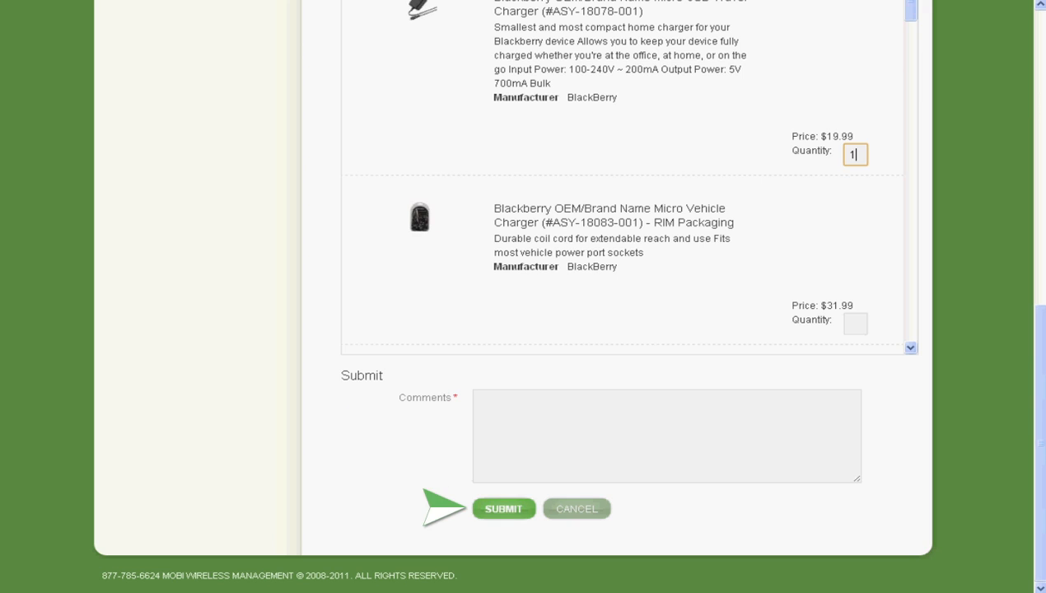